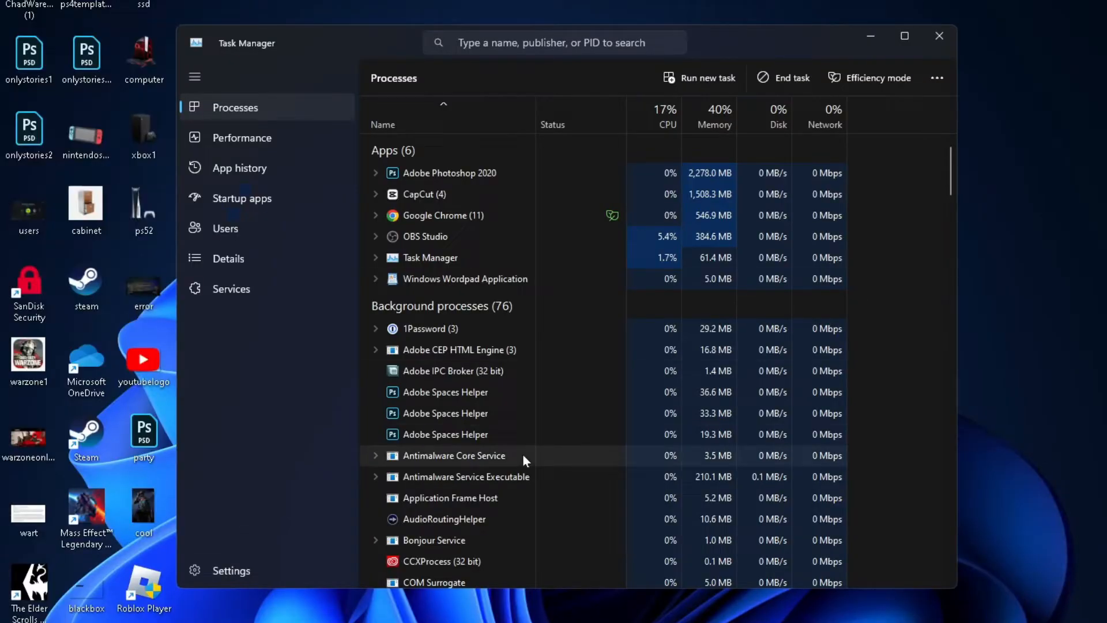
- Open Task Manager and scroll the process list to EpicGamesLauncher
{"action": "key", "text": "Ctrl+Alt+Delete"}
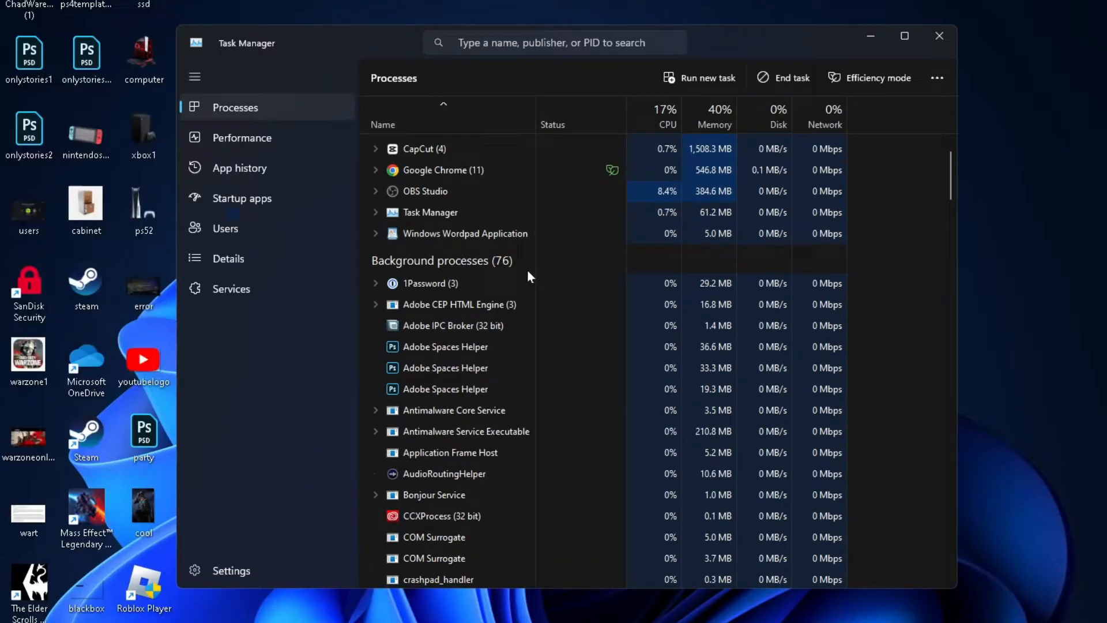
{"action": "scroll", "scroll_direction": "down", "scroll_amount": 3}
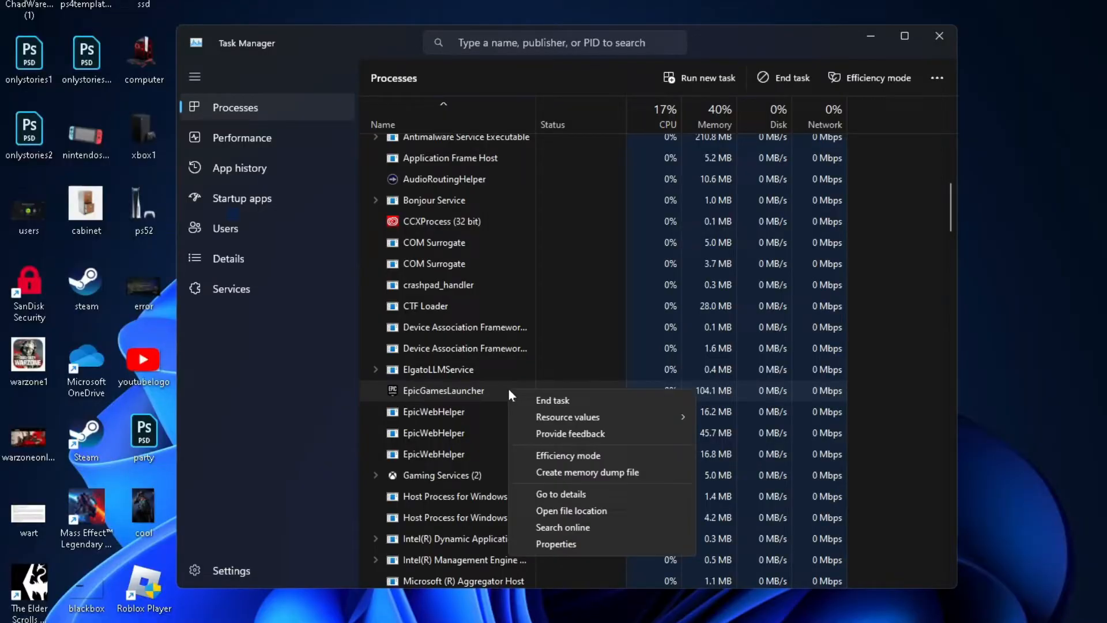
{"action": "mouse_move", "coordinate": [573, 408]}
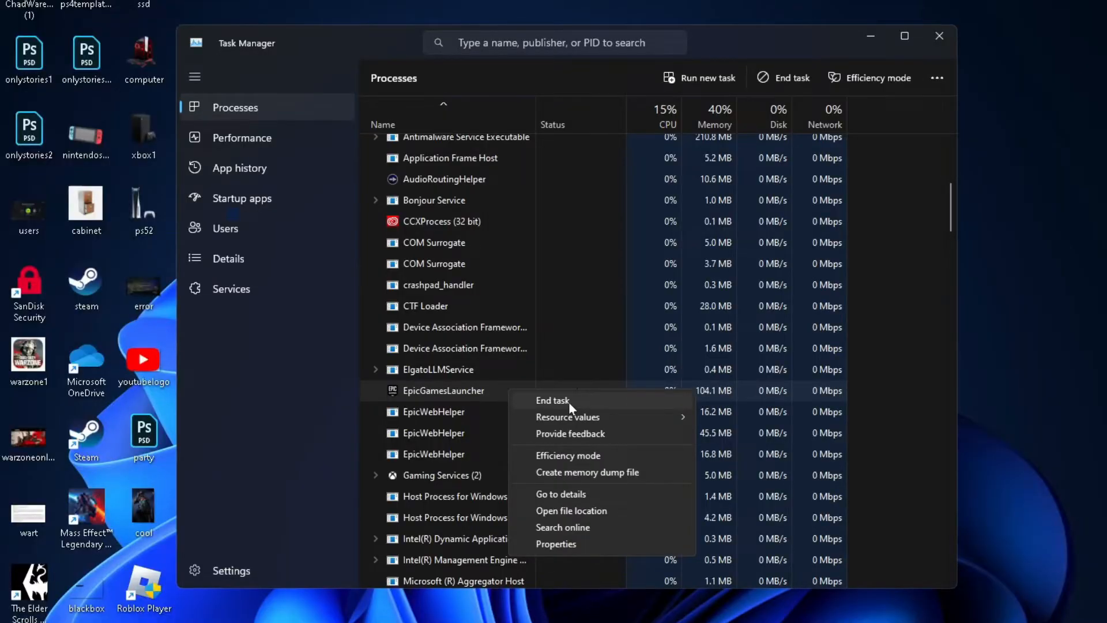
- Bring up the Run dialog to launch the appdata folder
{"action": "key", "text": "Win+r"}
{"action": "type", "text": "appdata"}
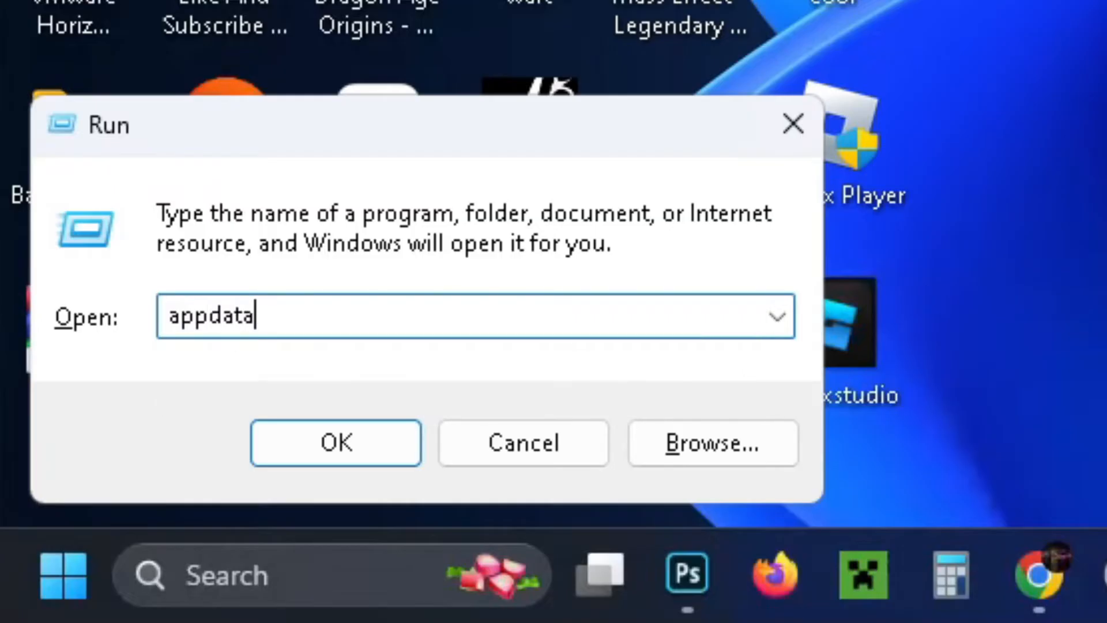
- Open AppData and enter its Local folder
{"action": "left_click", "coordinate": [336, 443]}
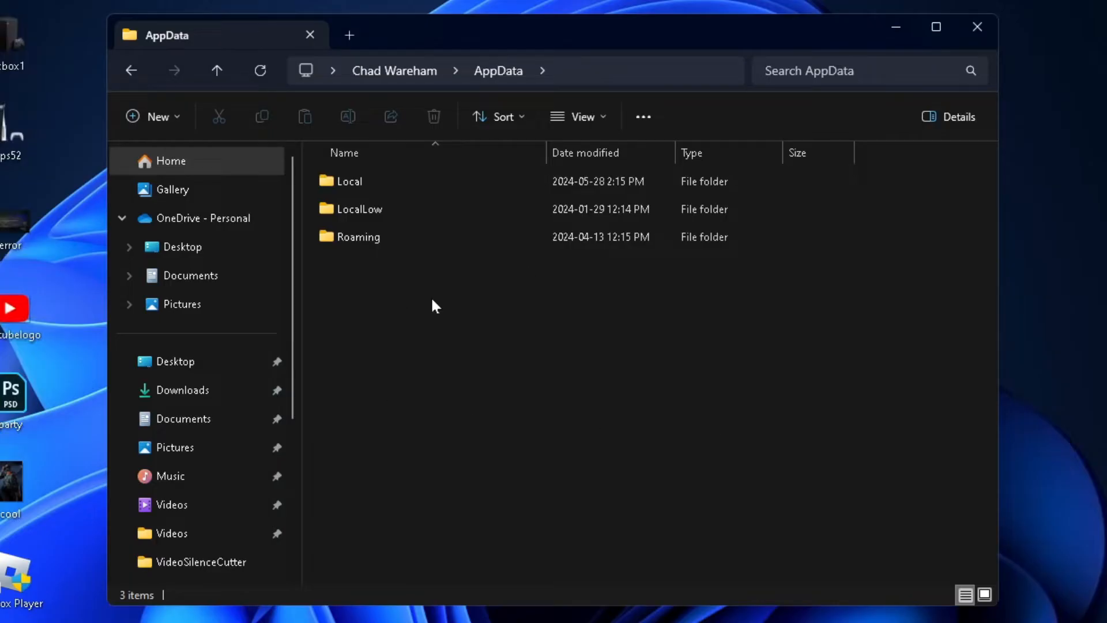
{"action": "left_click", "coordinate": [349, 182]}
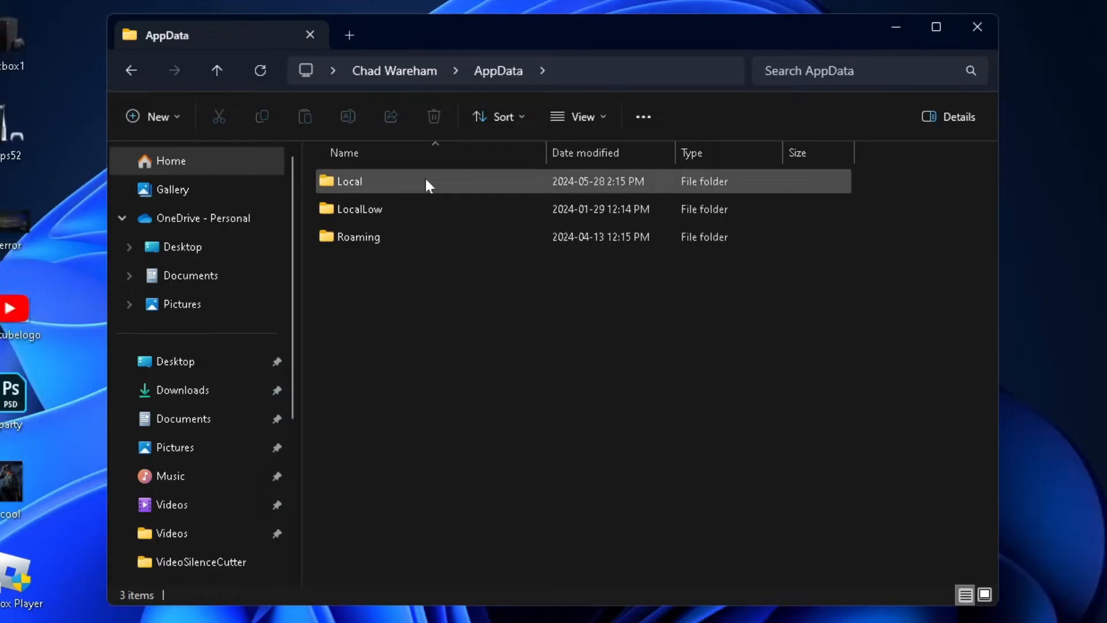
{"action": "double_click", "coordinate": [348, 182]}
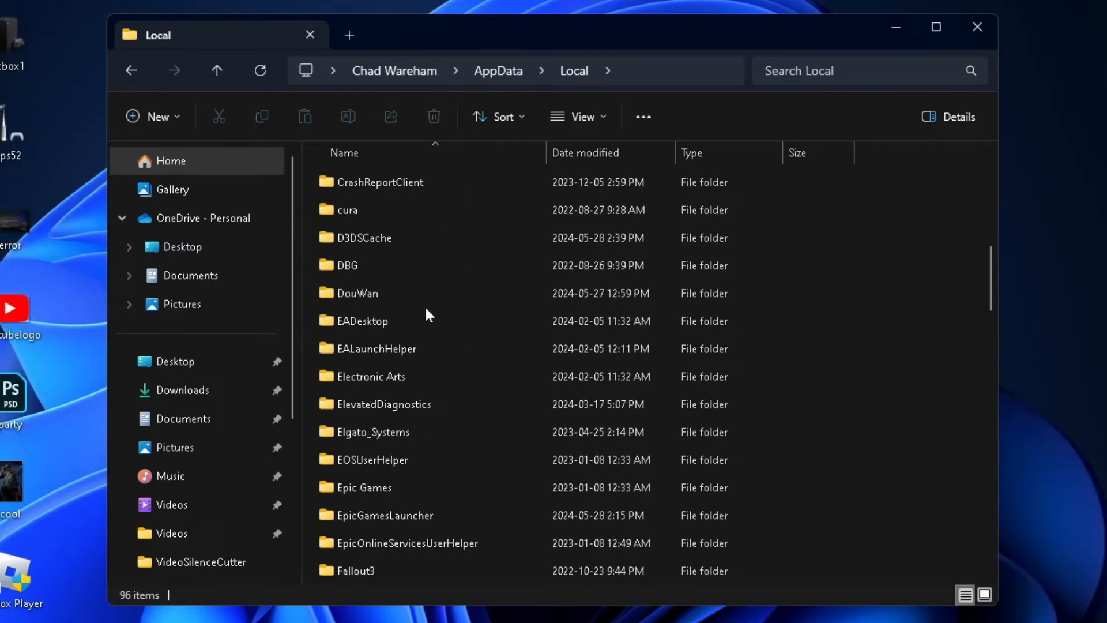
{"action": "scroll", "scroll_direction": "down", "scroll_amount": 3}
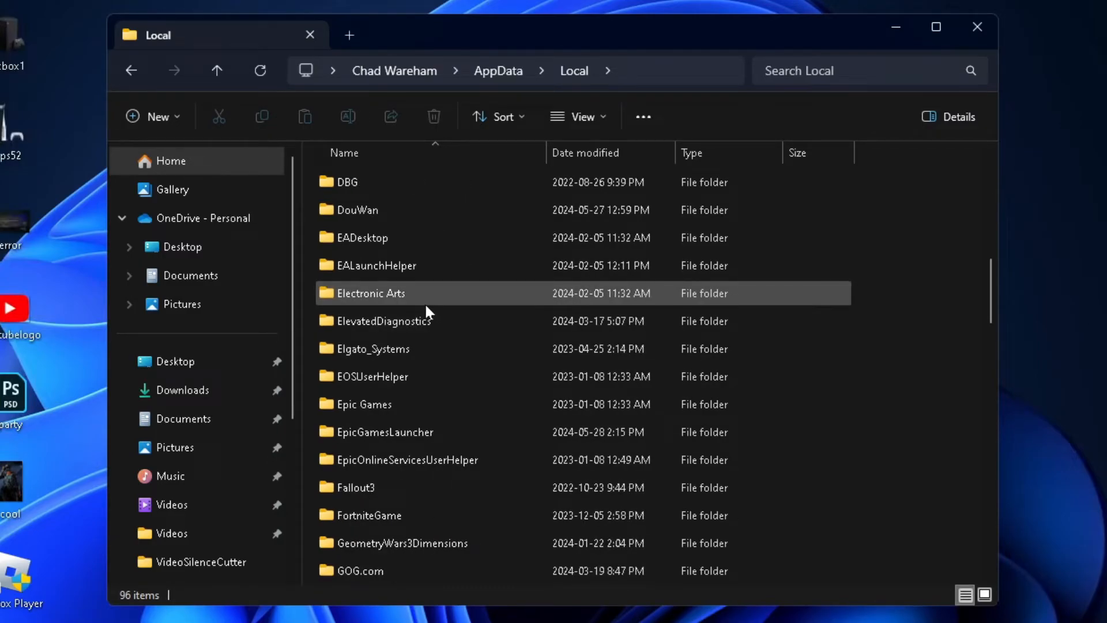
{"action": "mouse_move", "coordinate": [419, 432]}
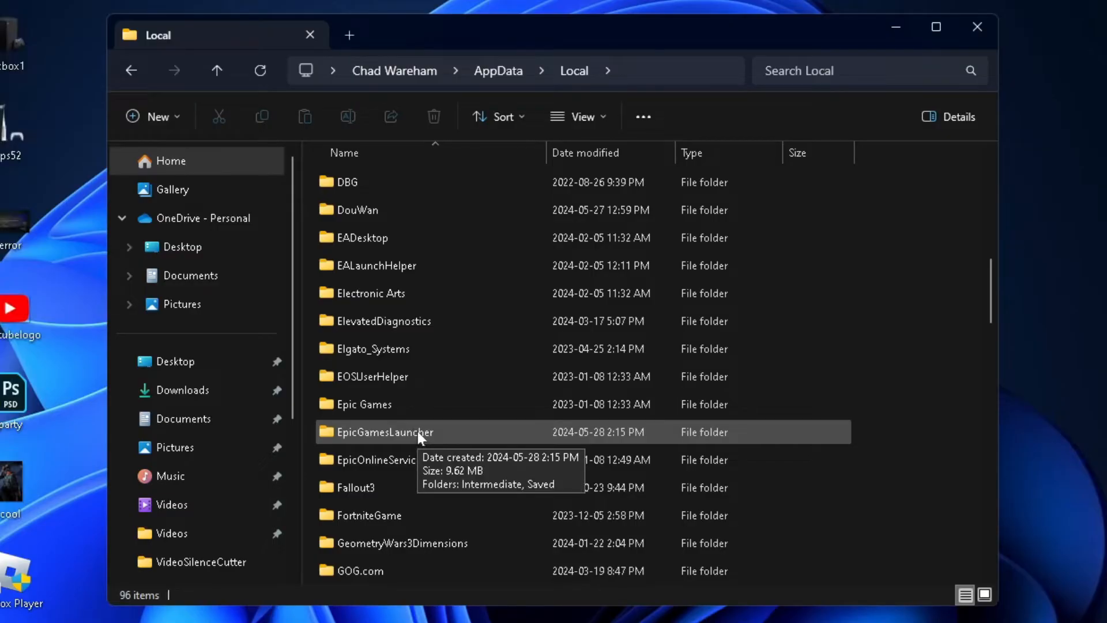
- Go to EpicGamesLauncher > Saved and delete the webcache_4430 folder
{"action": "double_click", "coordinate": [384, 432]}
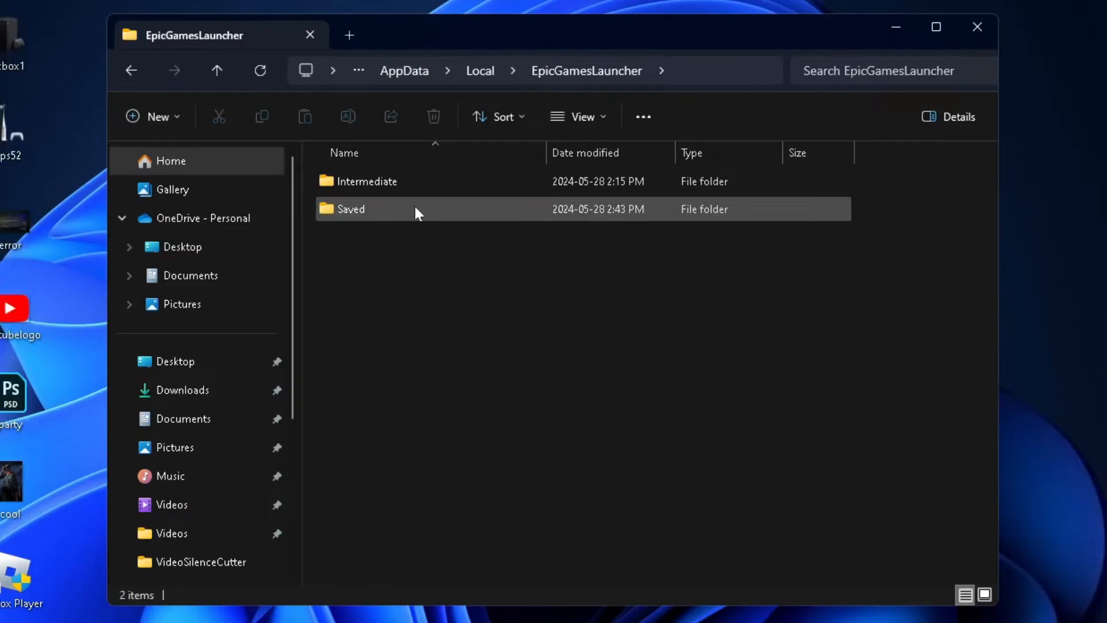
{"action": "double_click", "coordinate": [351, 208]}
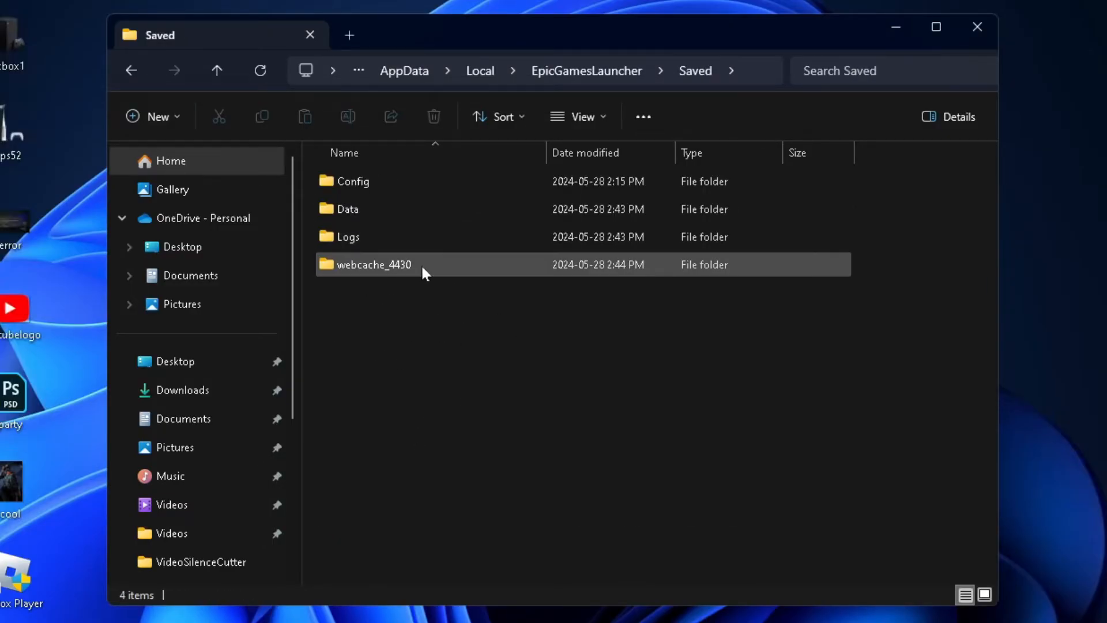
{"action": "mouse_move", "coordinate": [472, 267]}
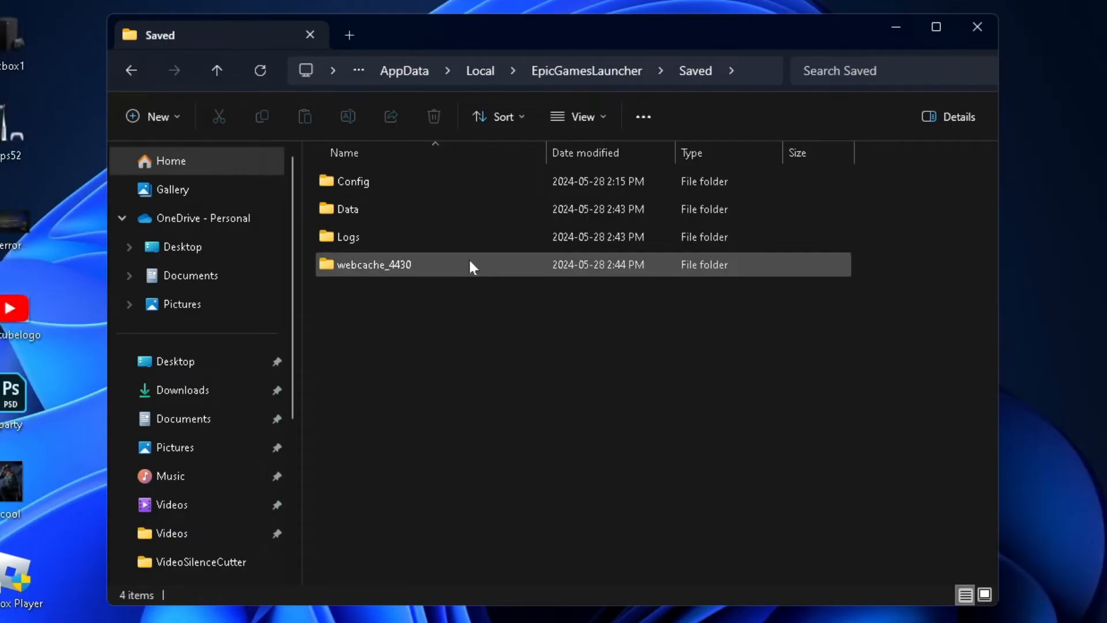
{"action": "left_click", "coordinate": [374, 264]}
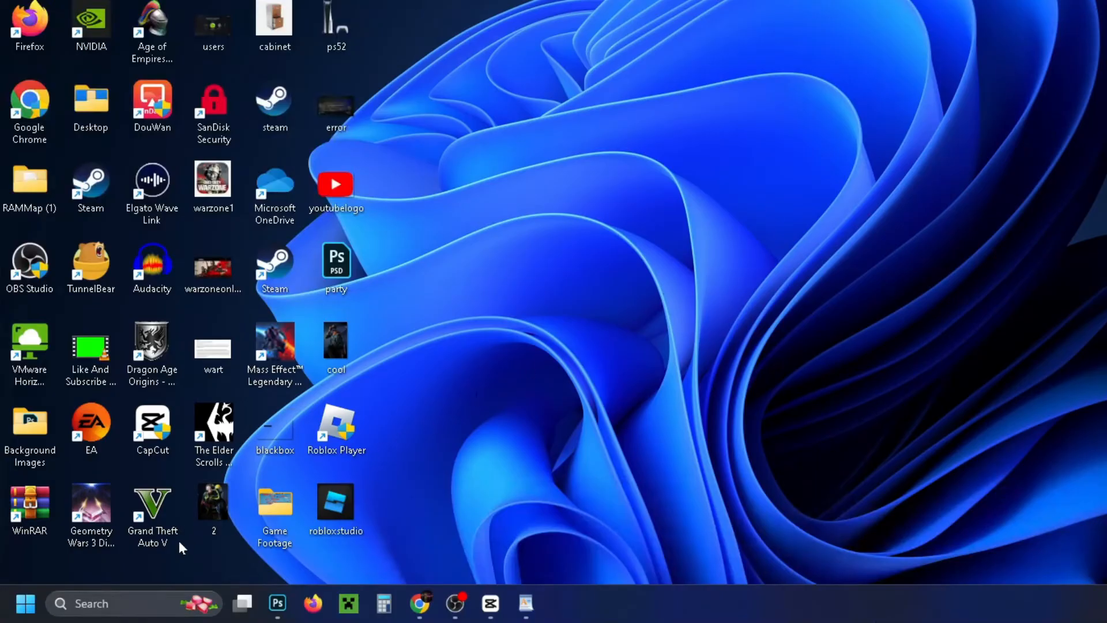
- Open Add or remove programs and search installed apps for 'epic'
{"action": "type", "text": "add or remove programs"}
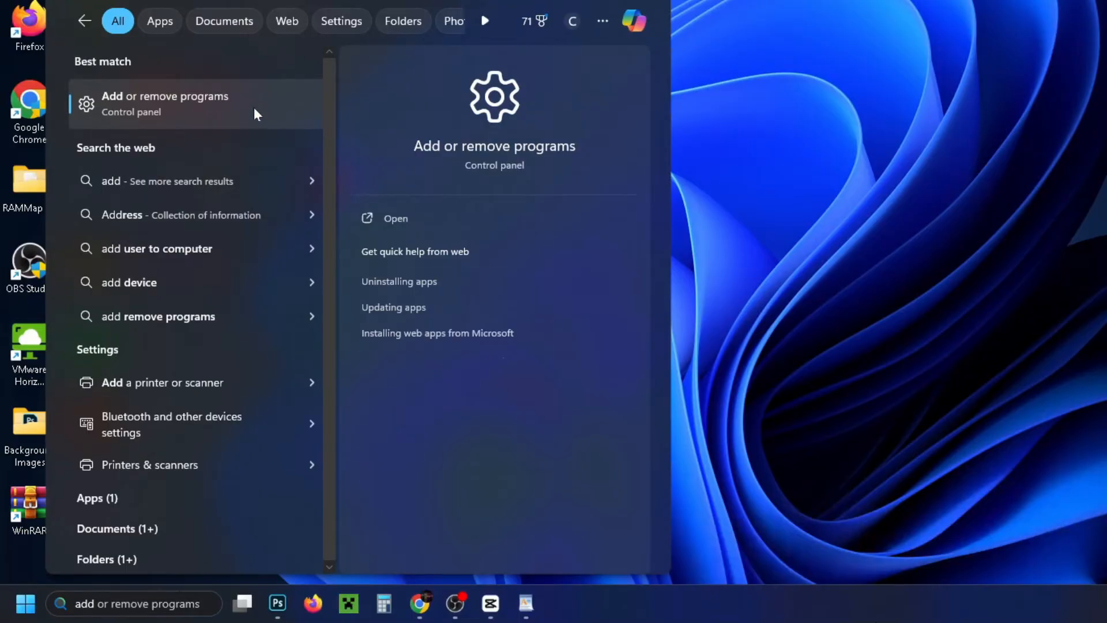
{"action": "left_click", "coordinate": [166, 104]}
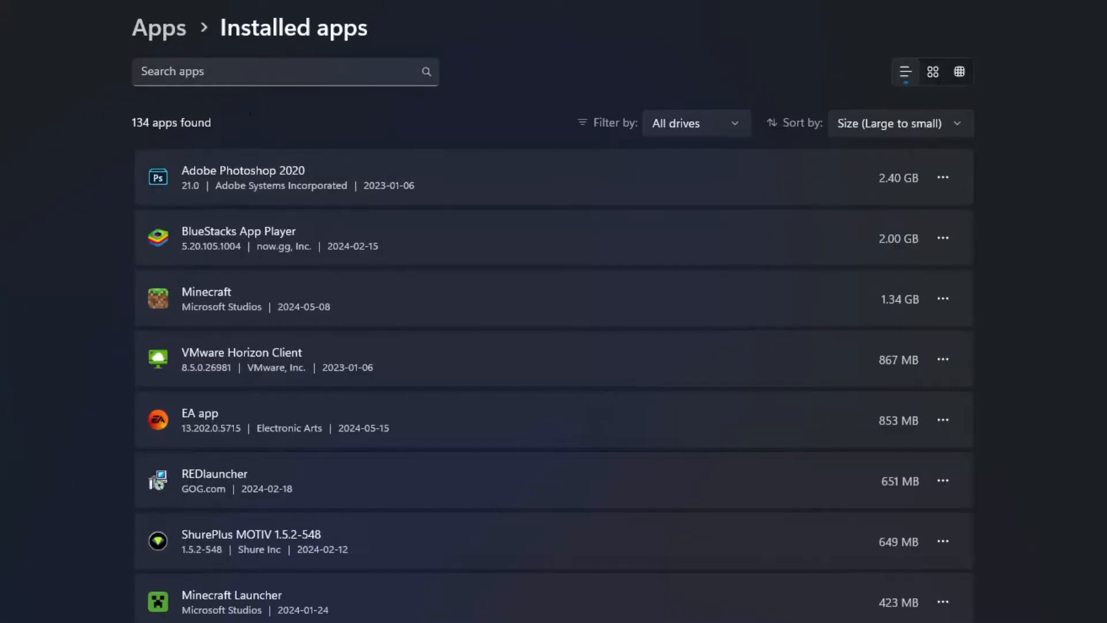
{"action": "type", "text": "epicgames.com/en-US/download"}
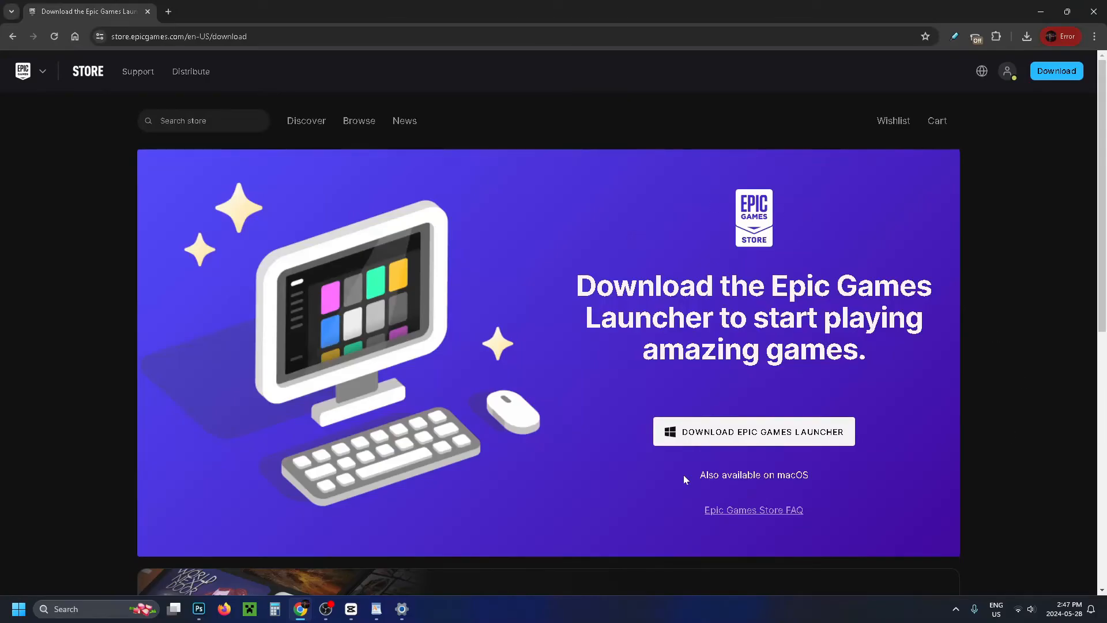
{"action": "mouse_move", "coordinate": [872, 485]}
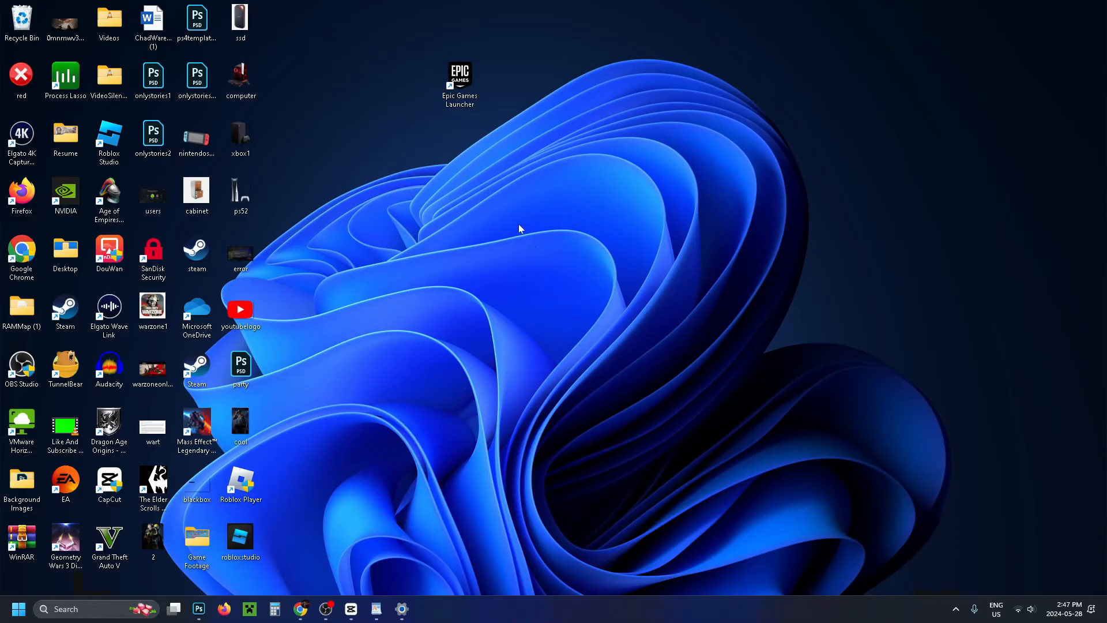
- Tick Run this program as an administrator in the launcher shortcut's Compatibility properties
{"action": "left_click", "coordinate": [459, 77]}
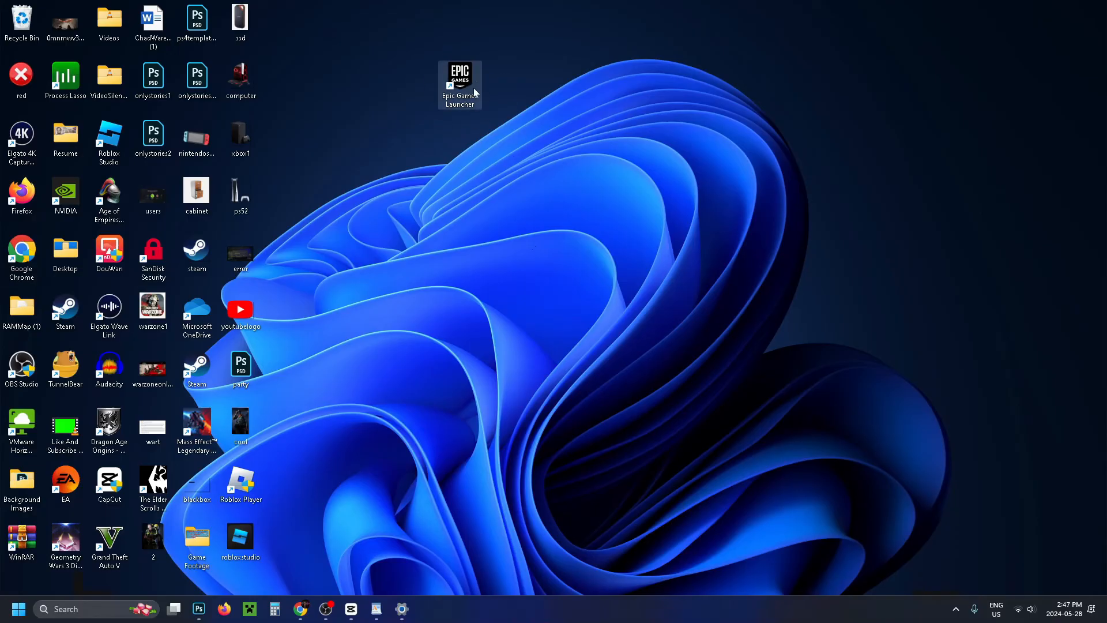
{"action": "right_click", "coordinate": [459, 79]}
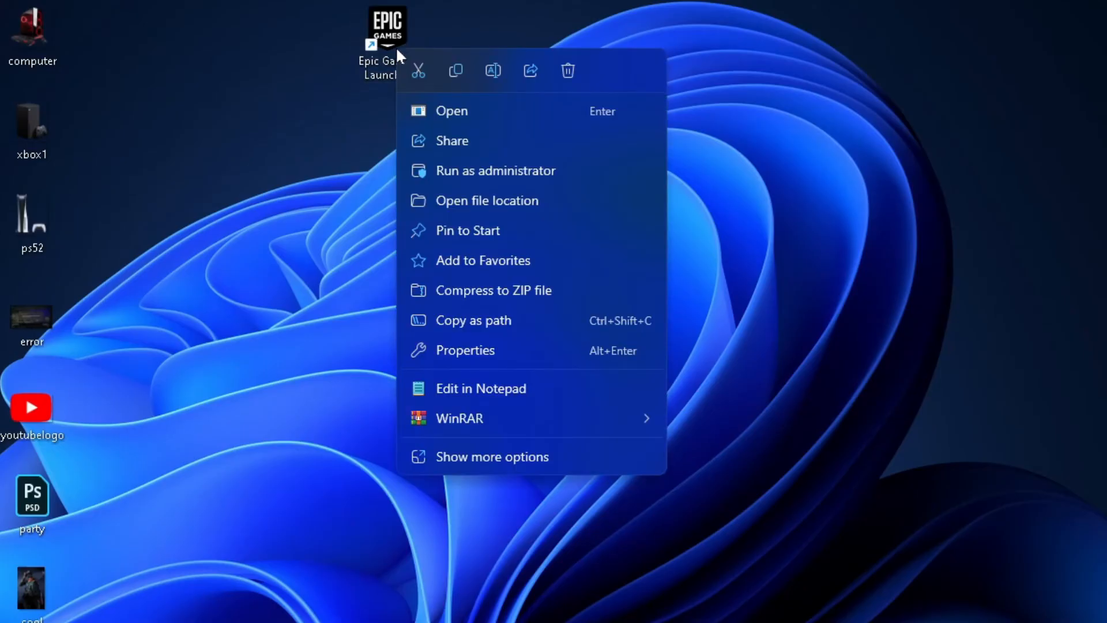
{"action": "left_click", "coordinate": [465, 350]}
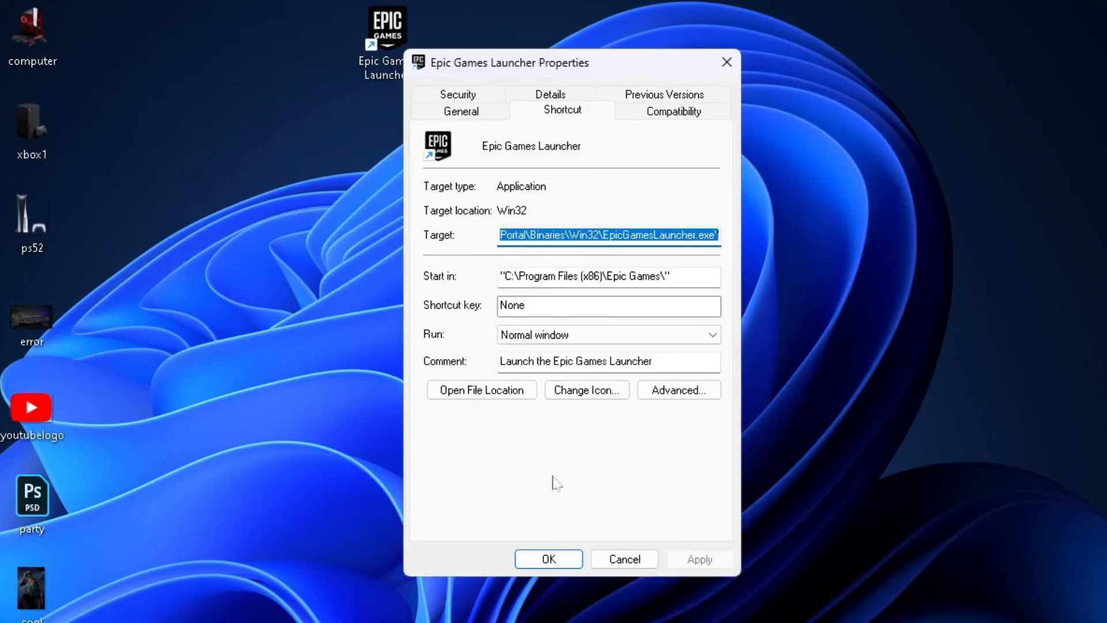
{"action": "left_click", "coordinate": [671, 110]}
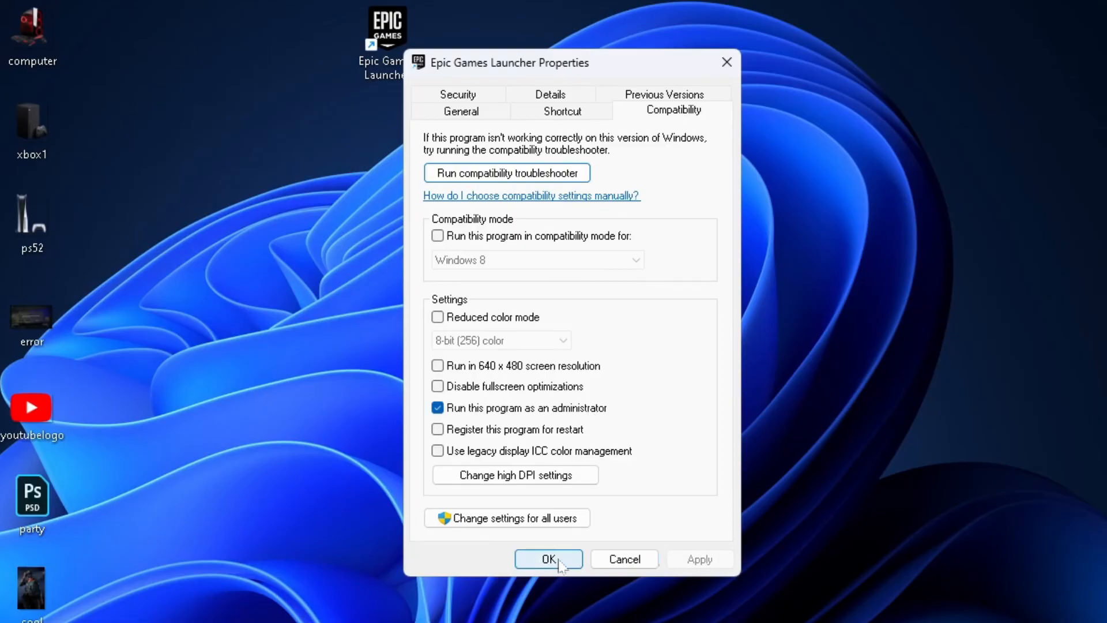
{"action": "left_click", "coordinate": [549, 559]}
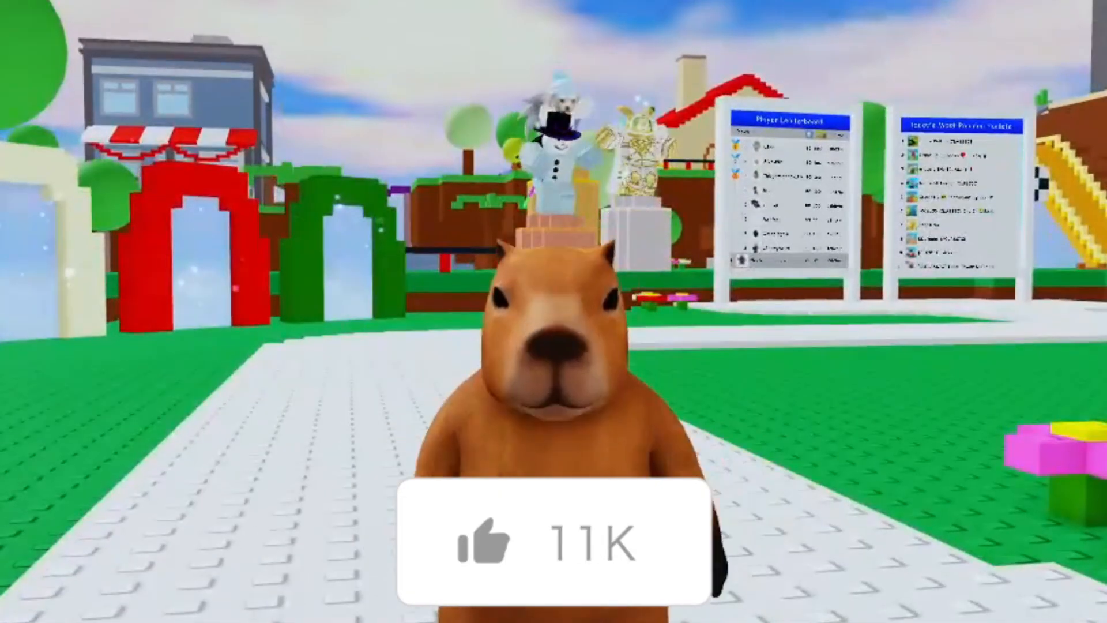